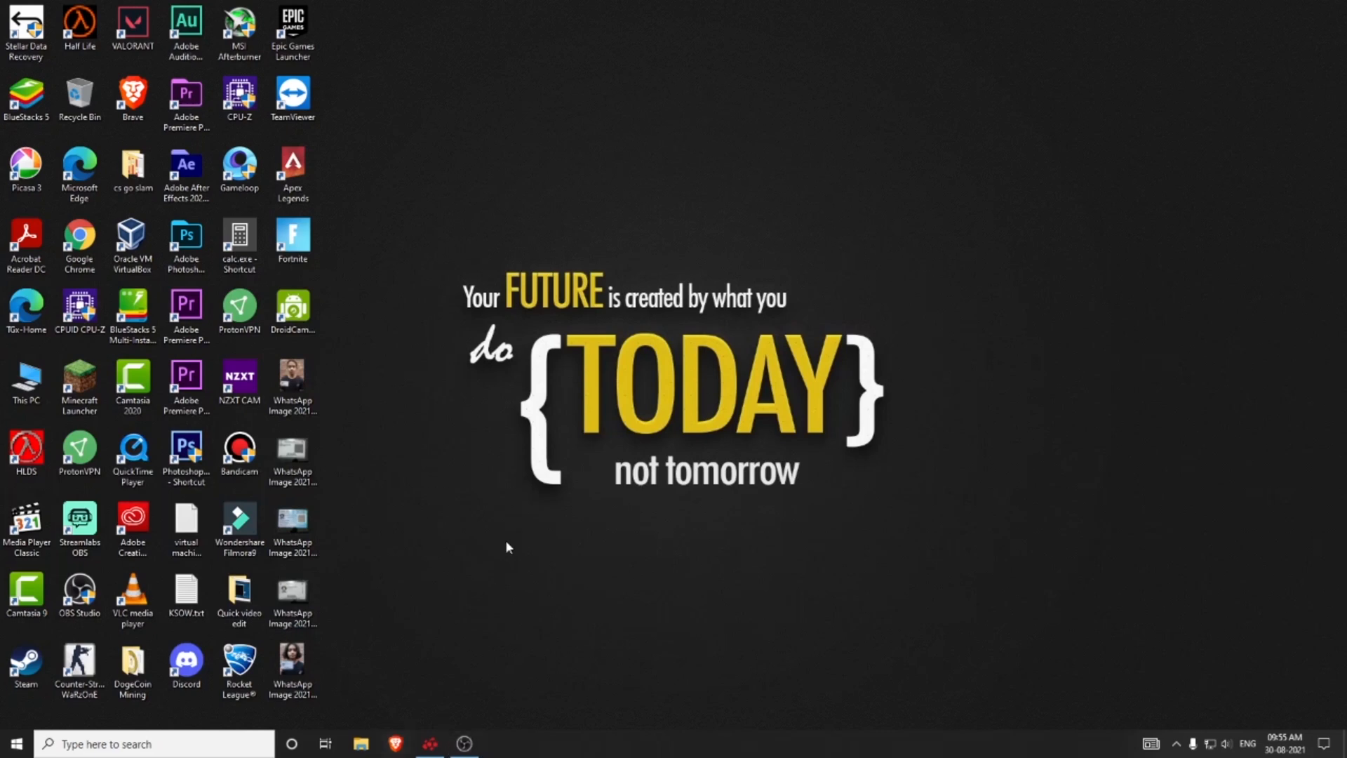
Step: Bring up Radeon Settings, then dismiss it before starting the ReLive recording
click(430, 744)
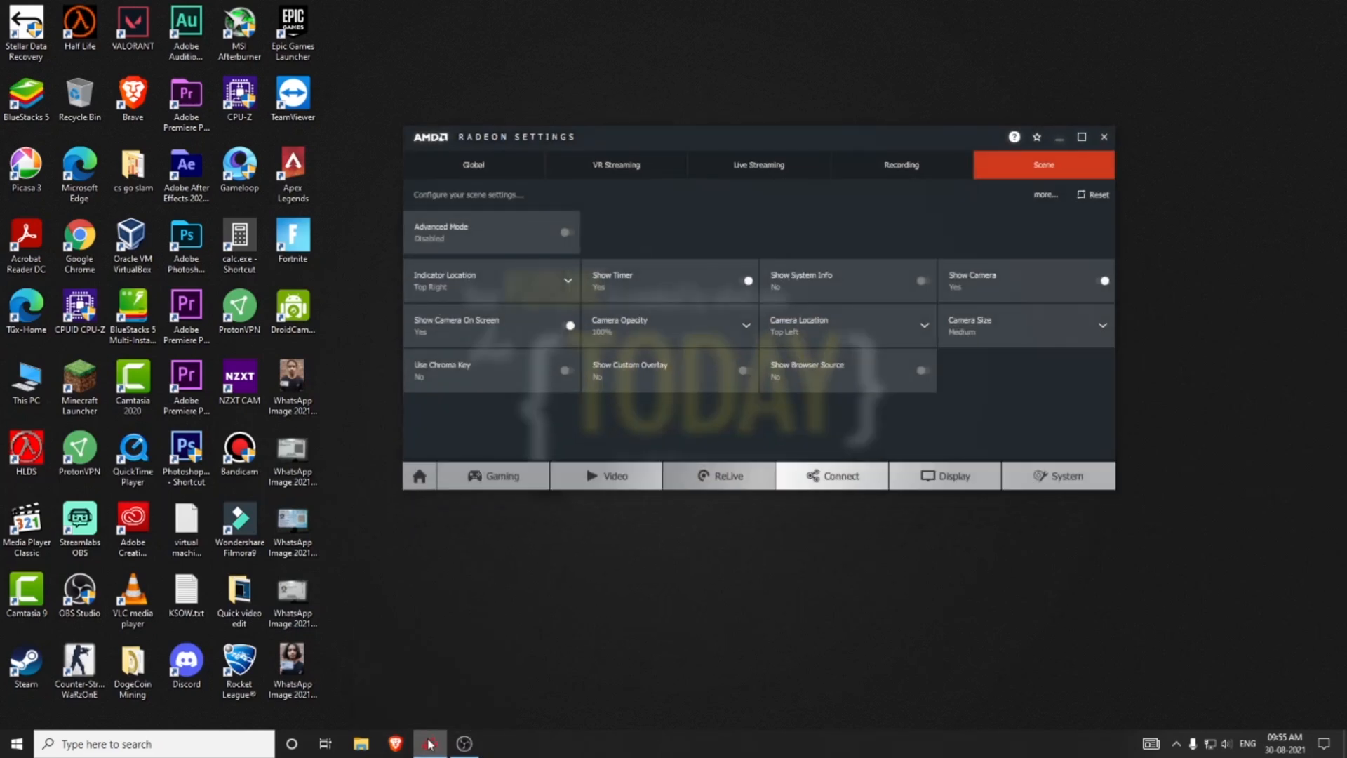
click(1103, 136)
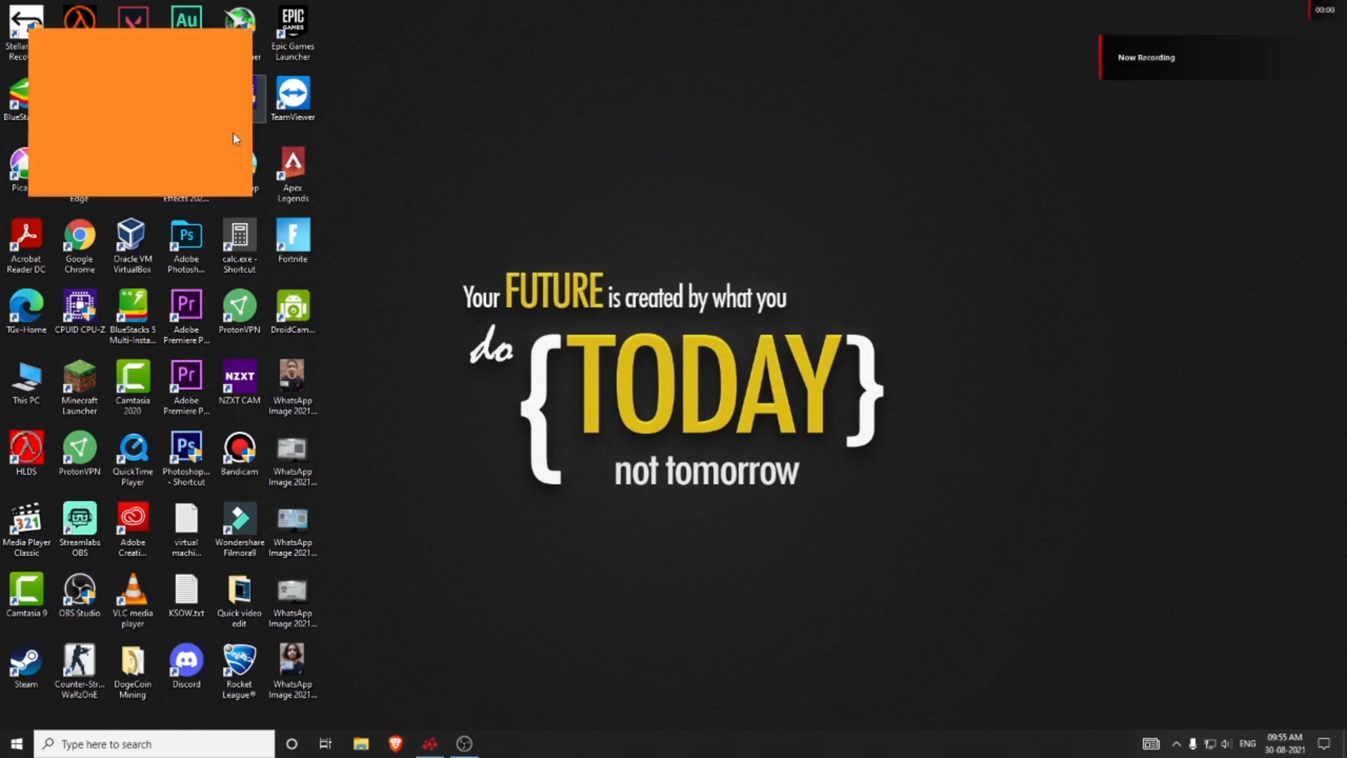
mouse_move(41, 81)
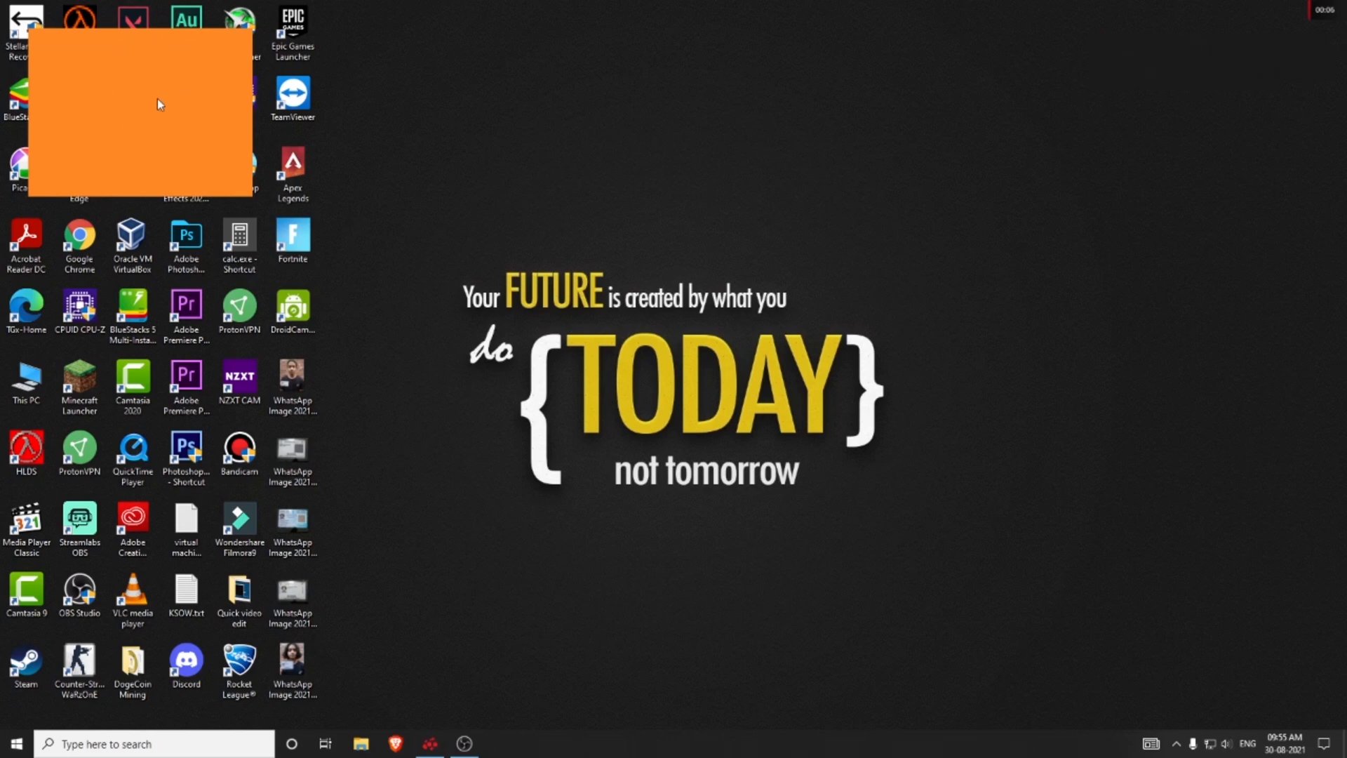
mouse_move(126, 80)
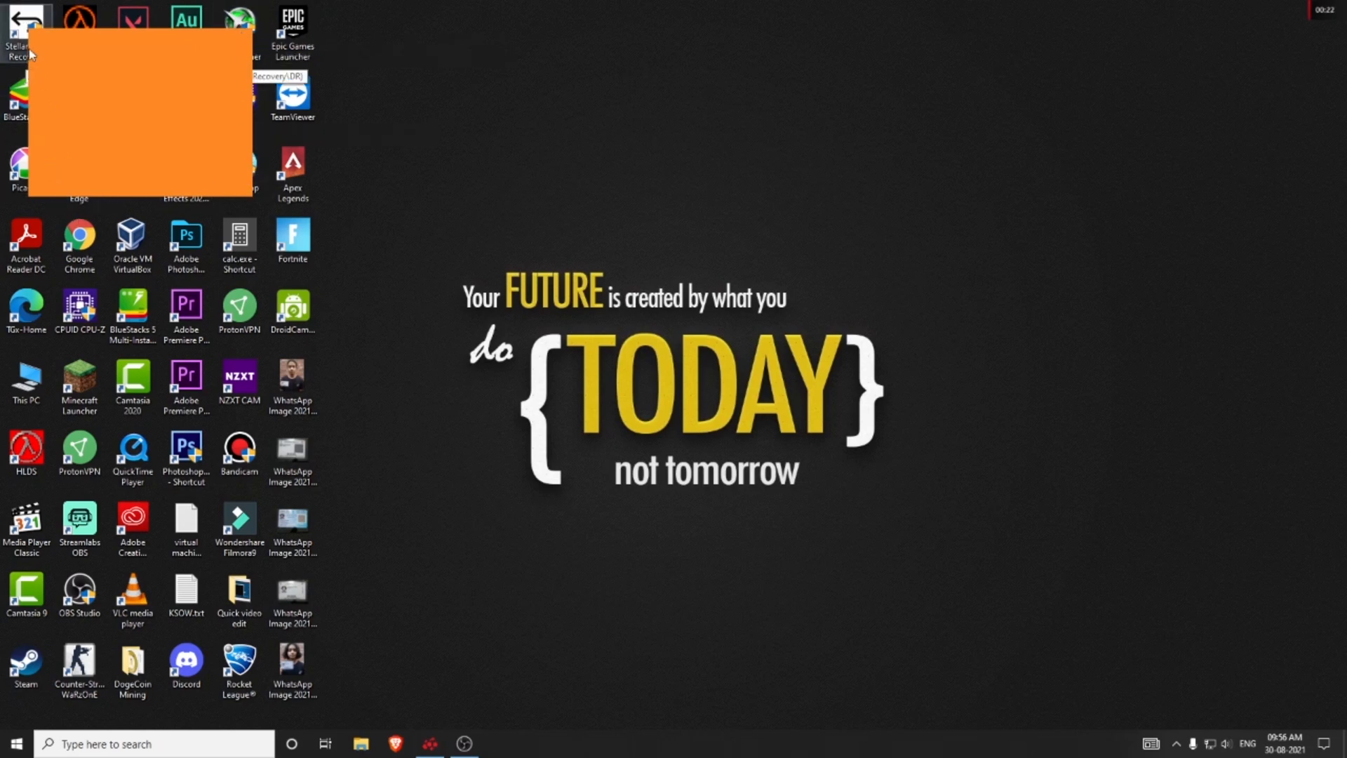
mouse_move(40, 61)
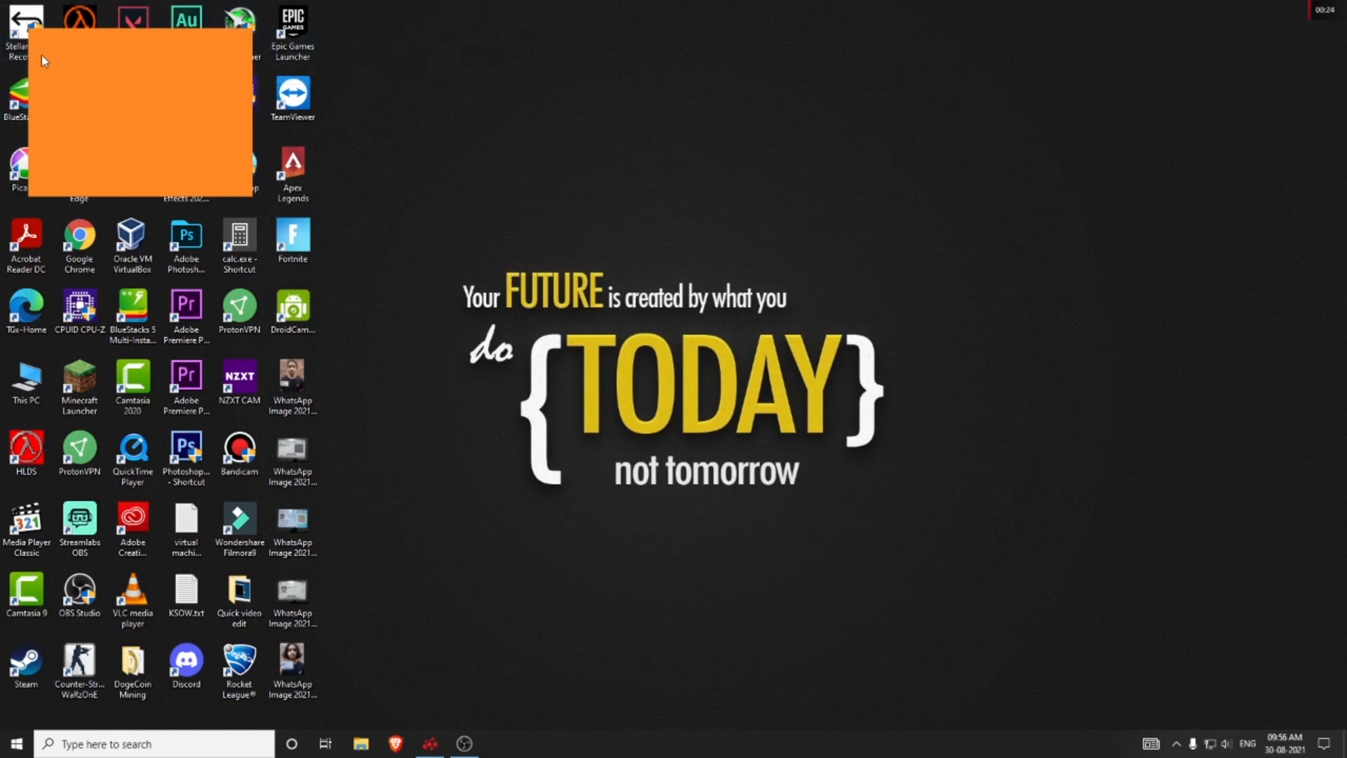
mouse_move(550, 365)
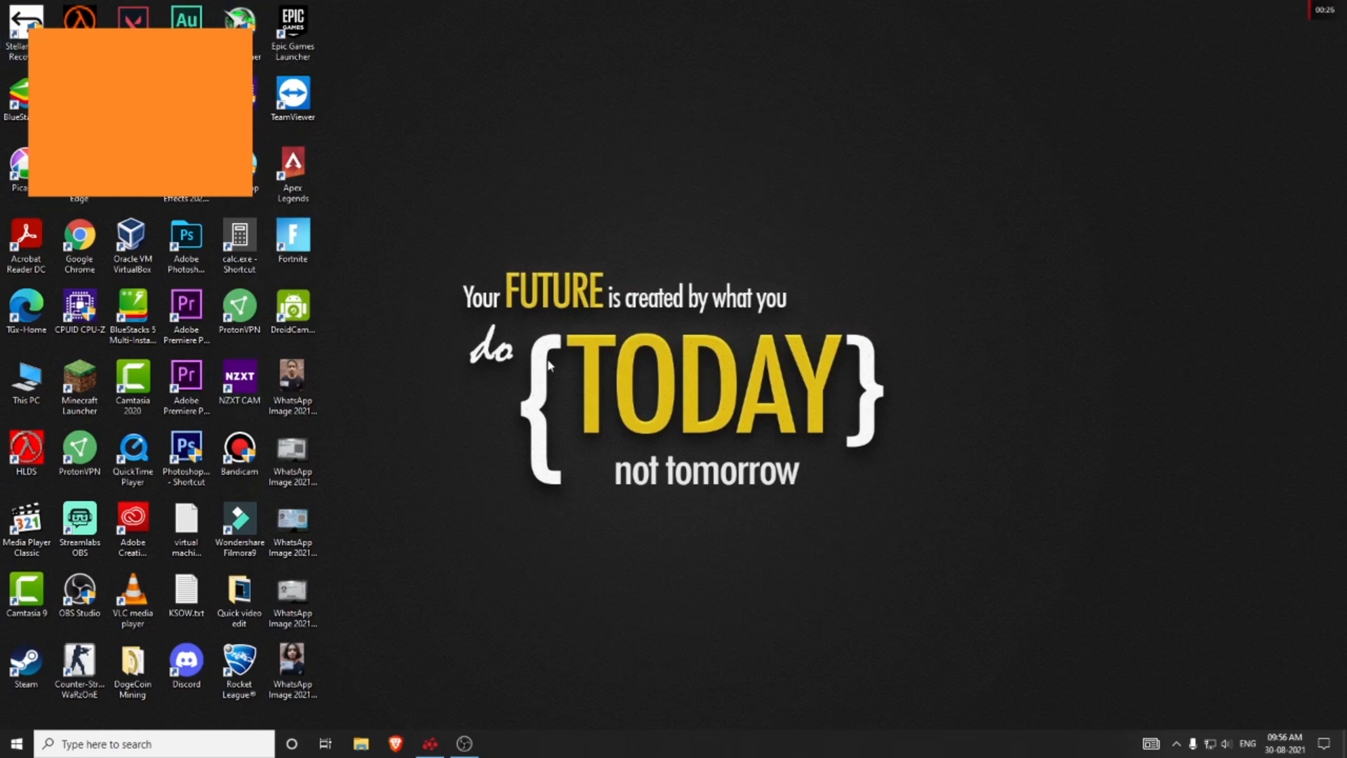
mouse_move(135, 126)
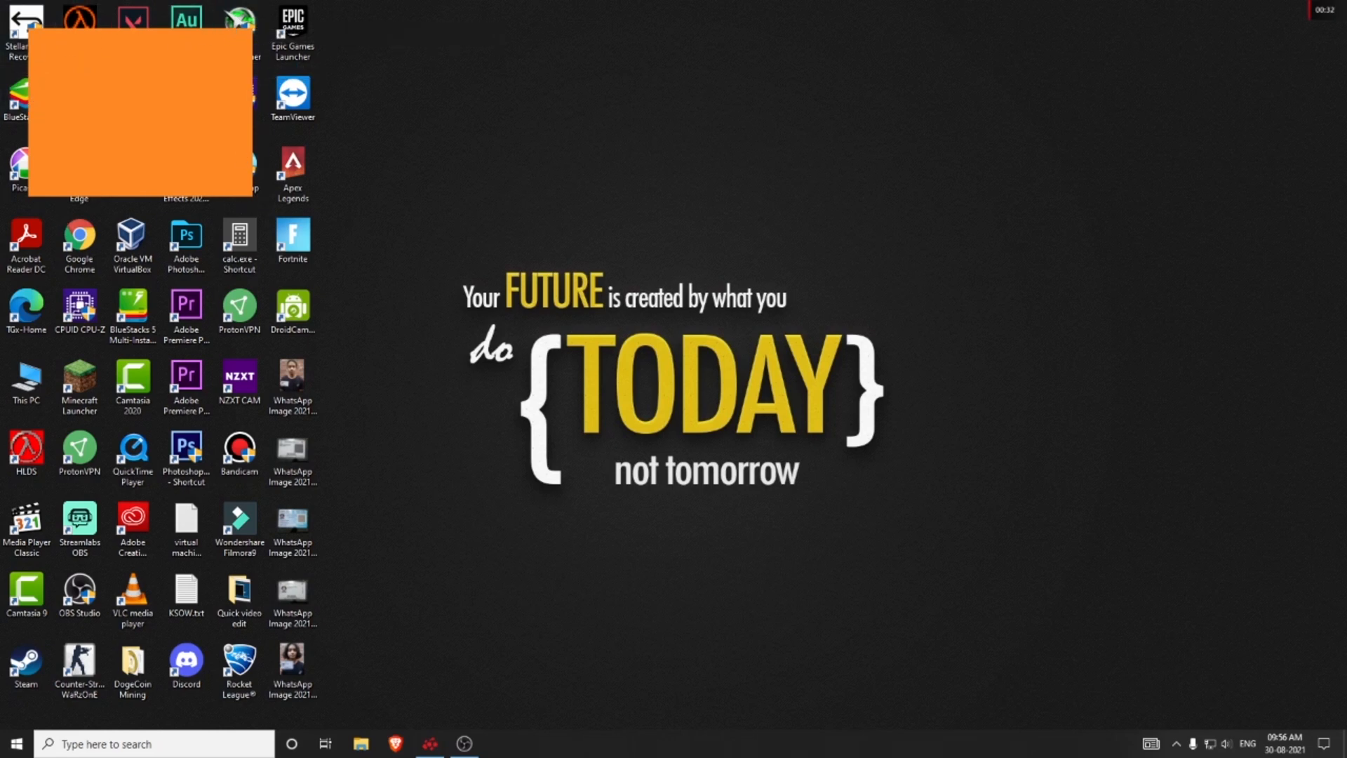
mouse_move(674, 178)
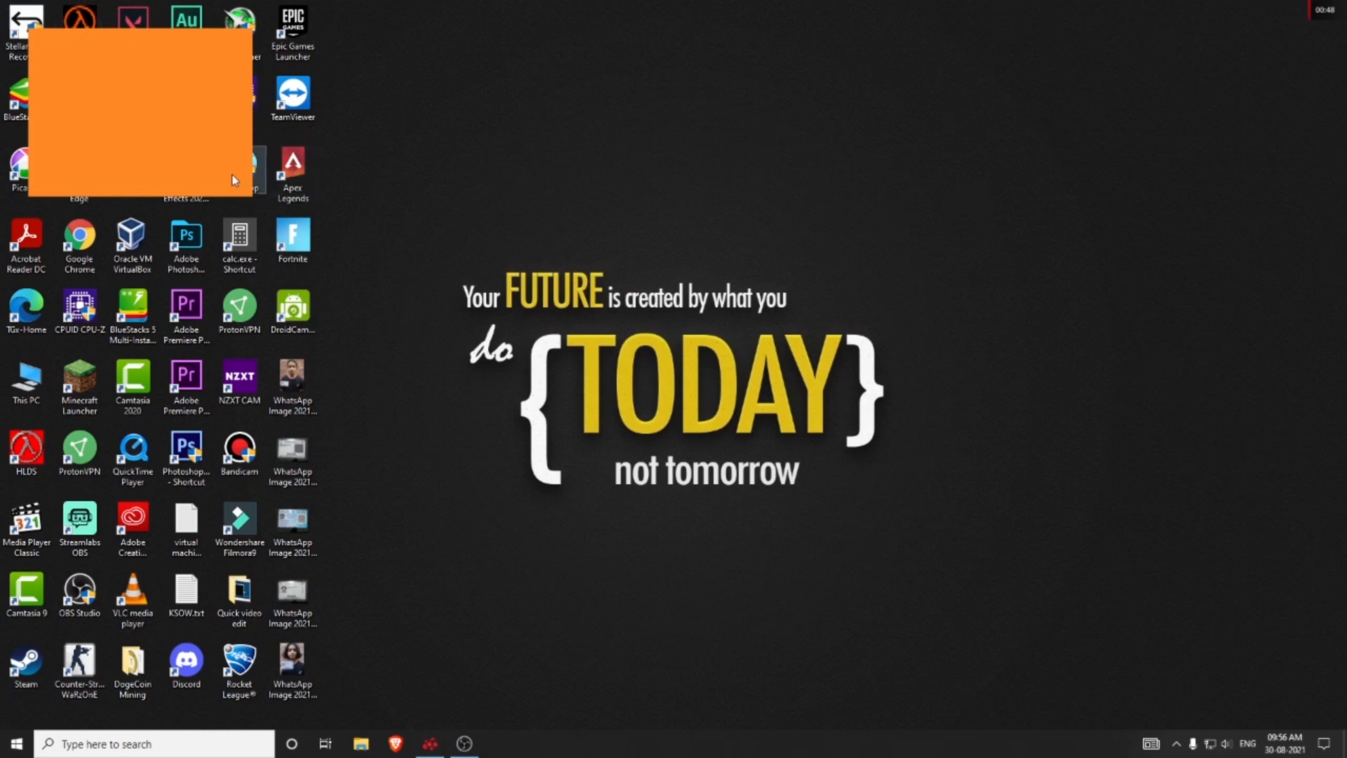
mouse_move(207, 155)
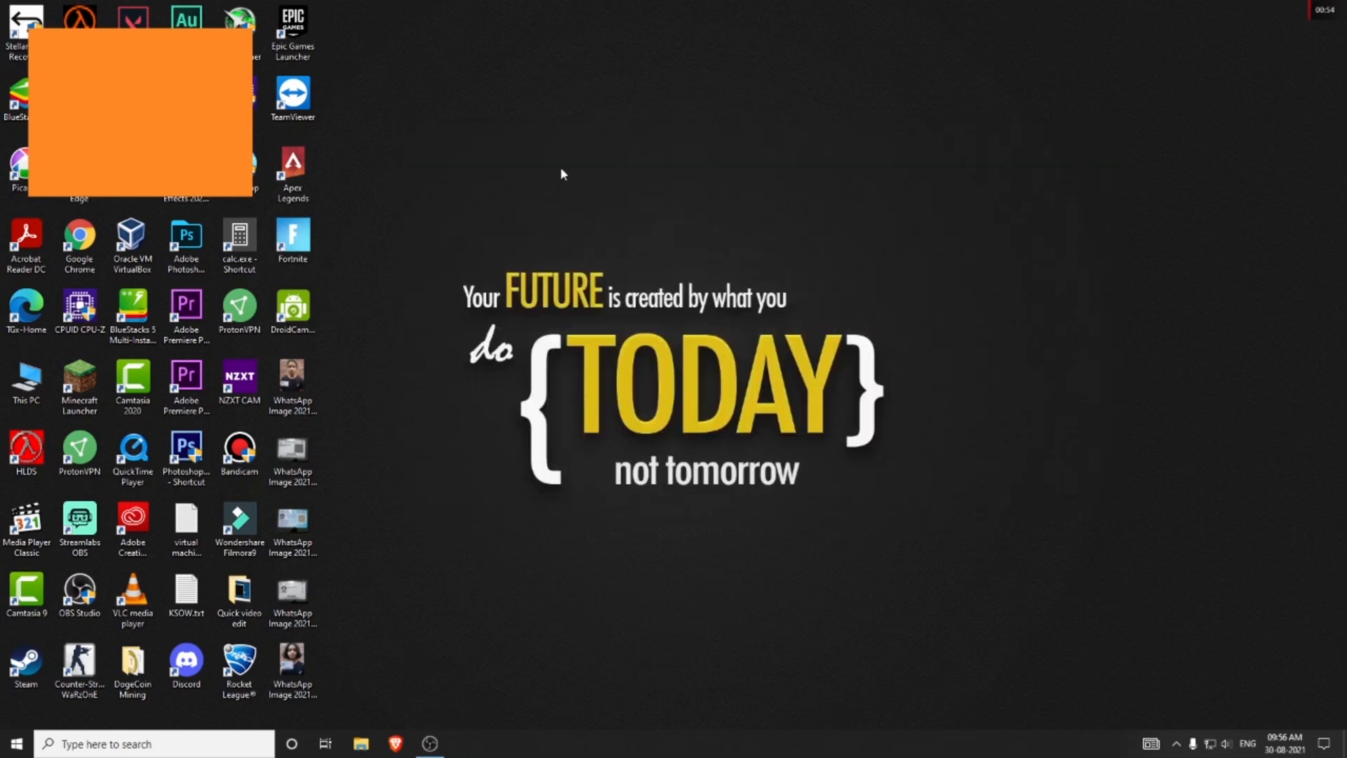
Step: Reopen AMD Radeon Settings from the desktop menu and reach the Scene settings via Recording
right_click(561, 174)
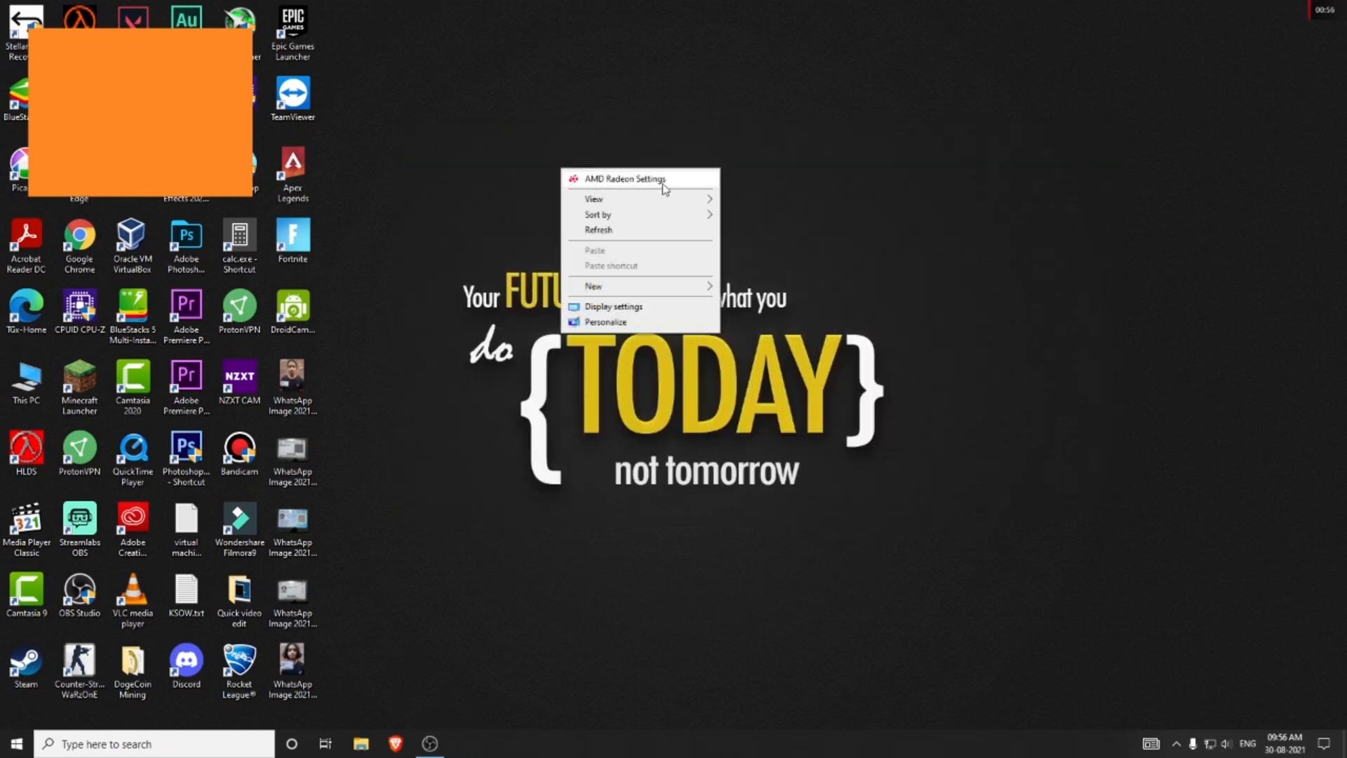
click(626, 178)
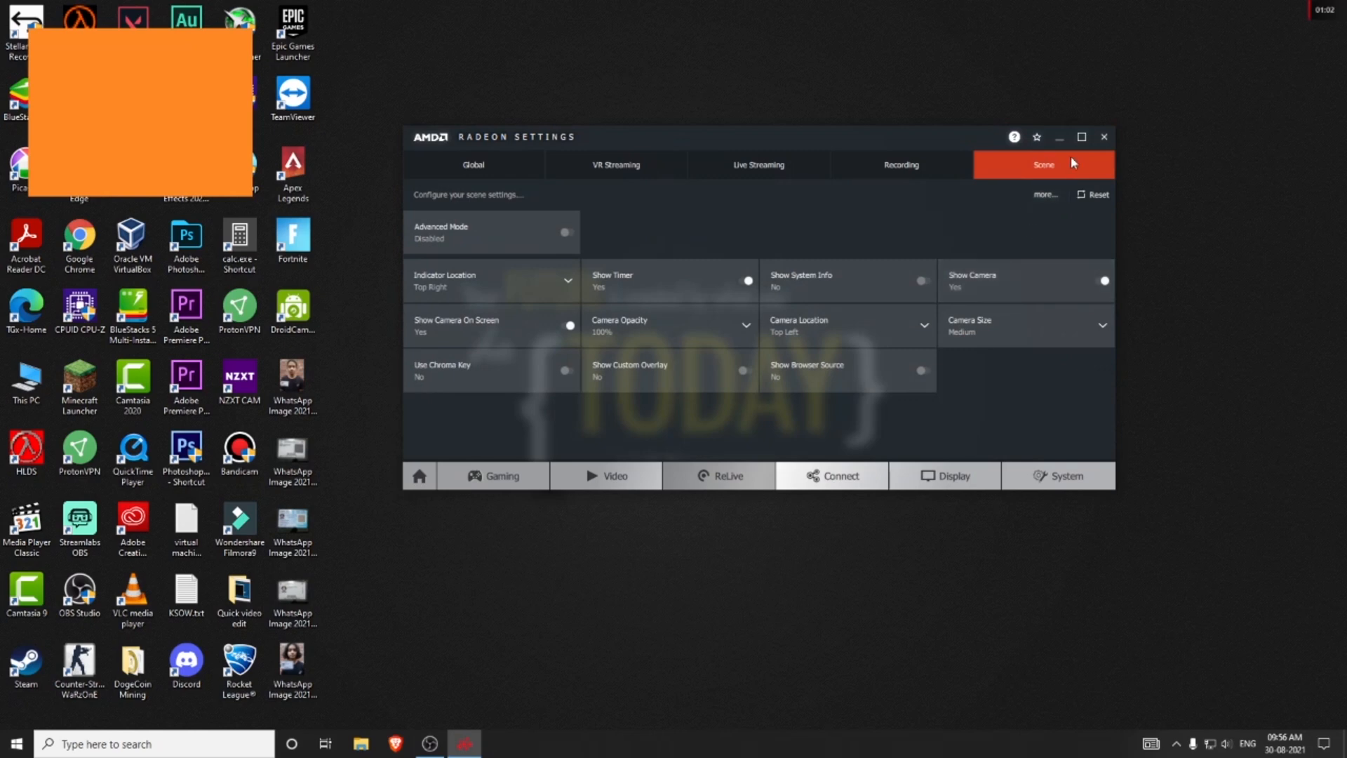
click(901, 164)
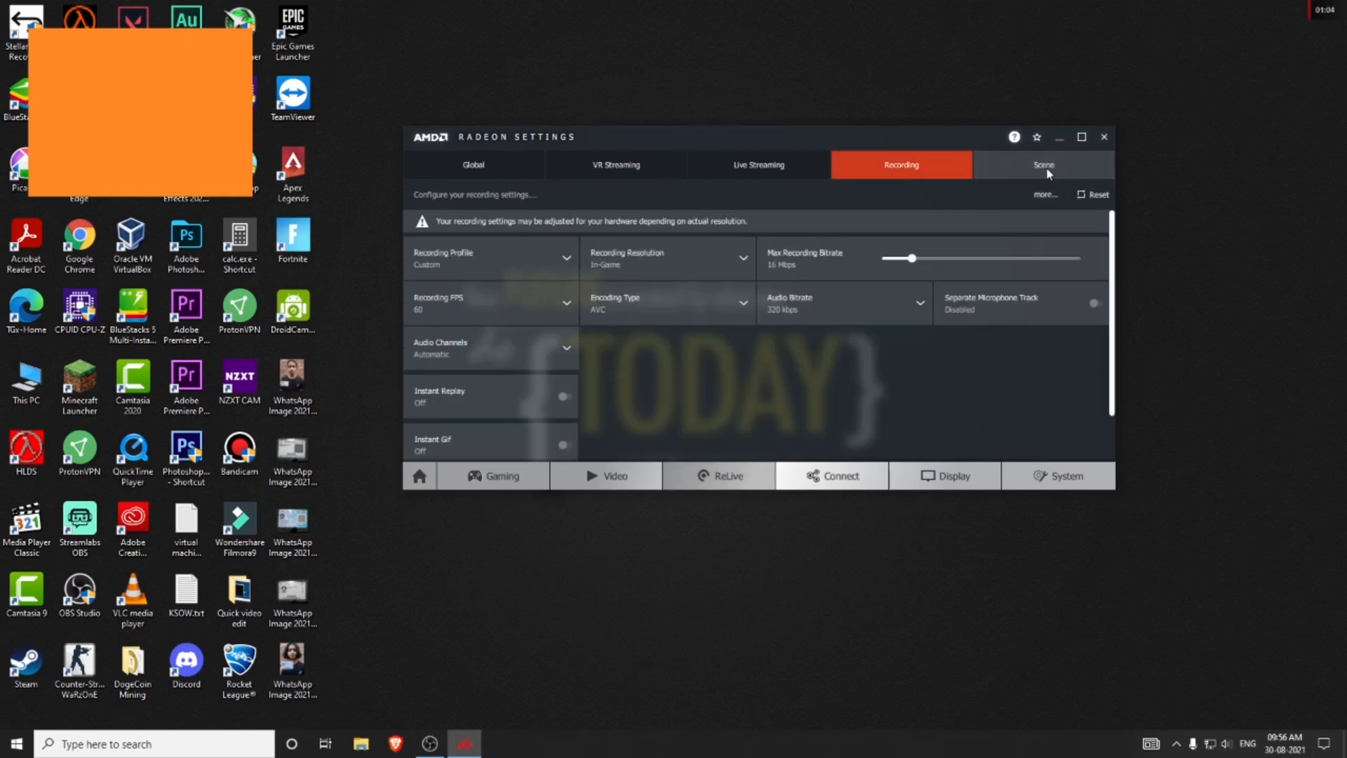
click(1043, 164)
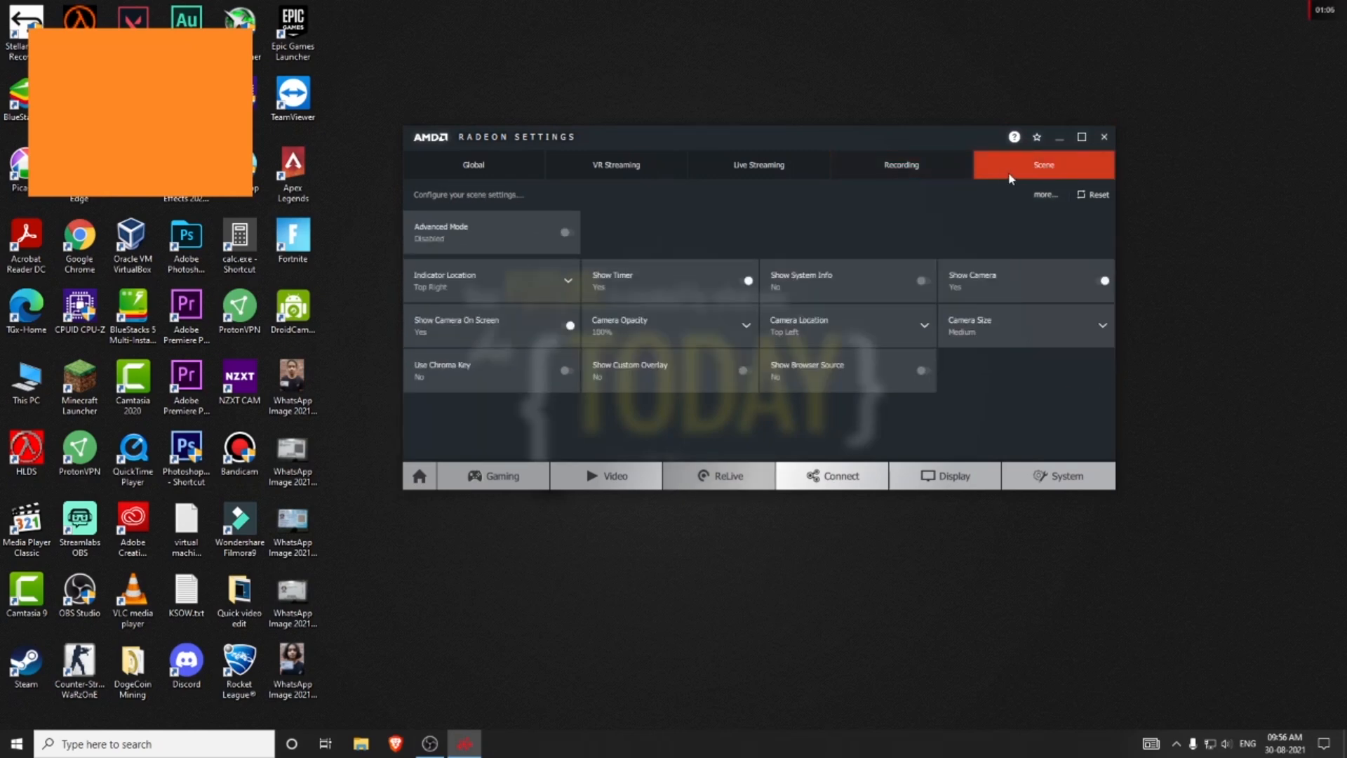
mouse_move(722, 231)
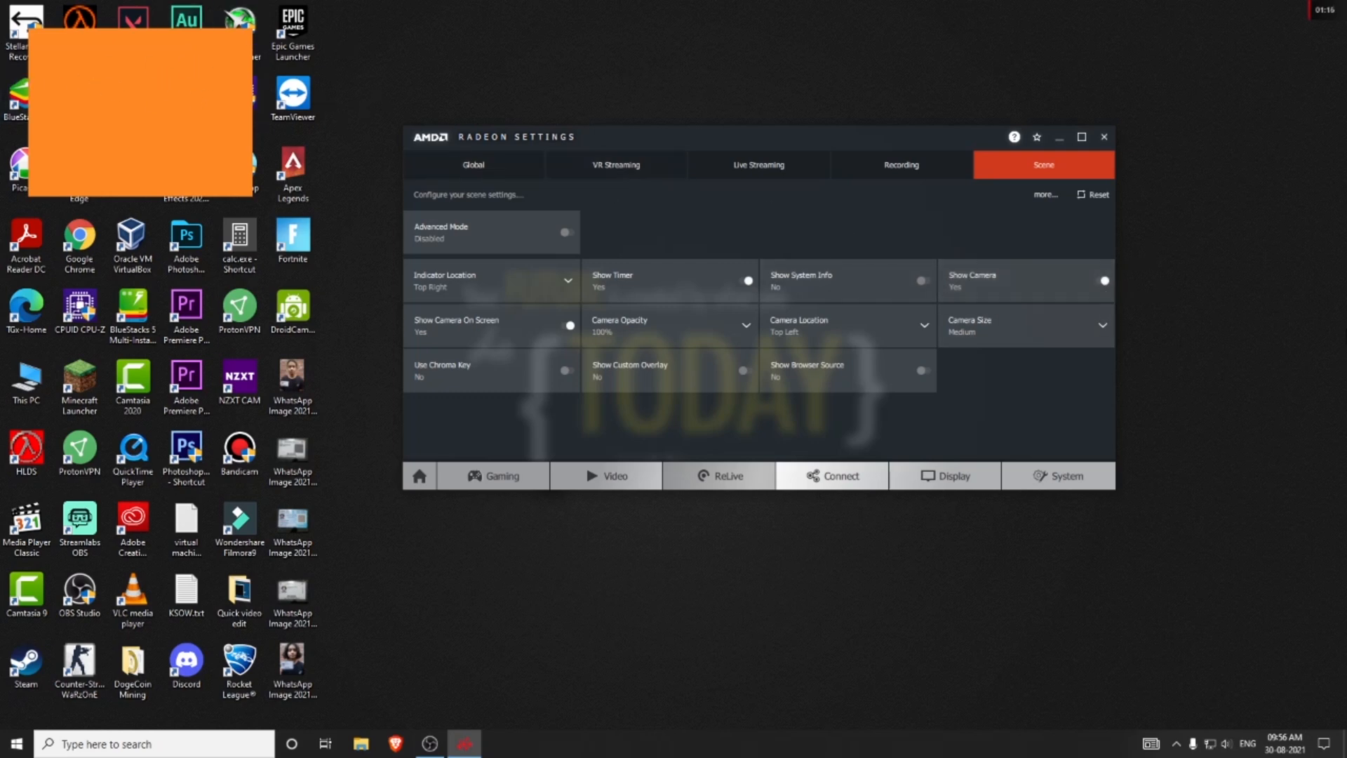
mouse_move(1105, 281)
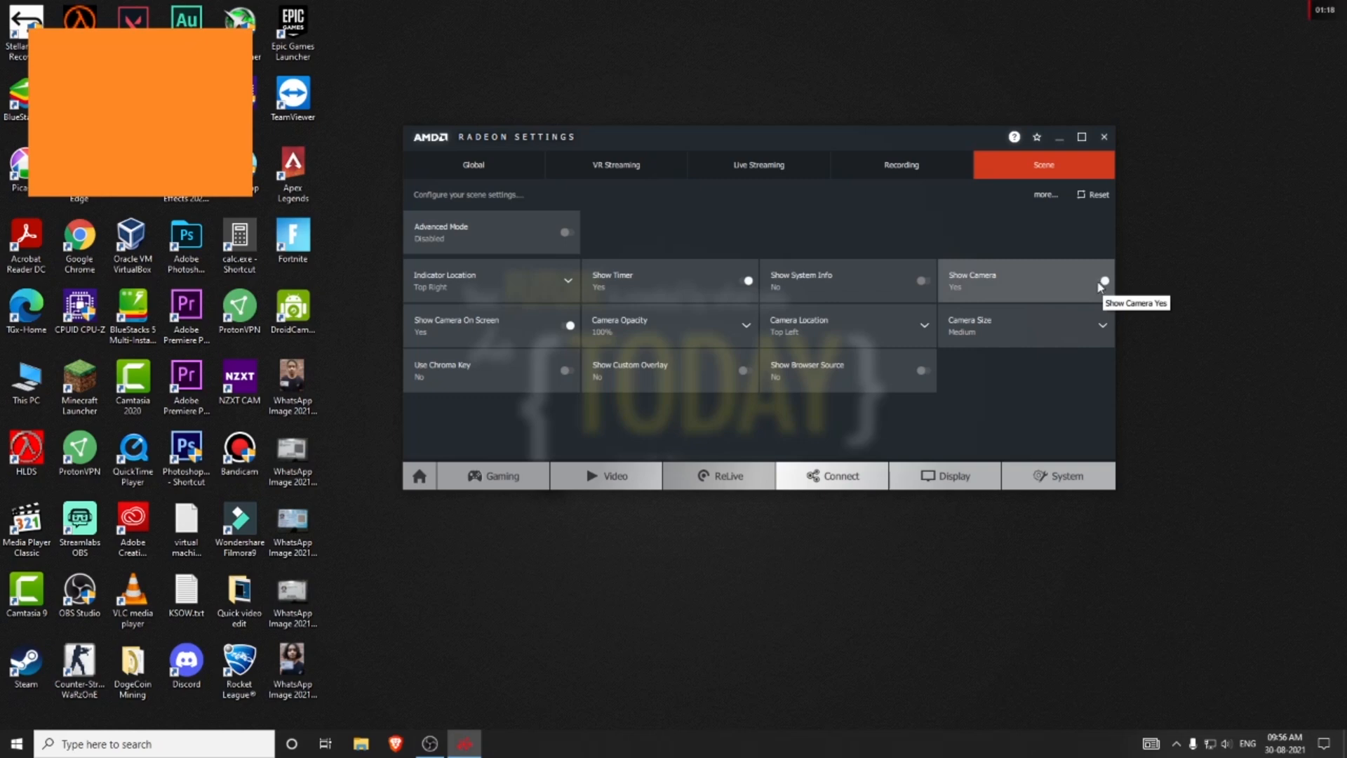
mouse_move(1029, 261)
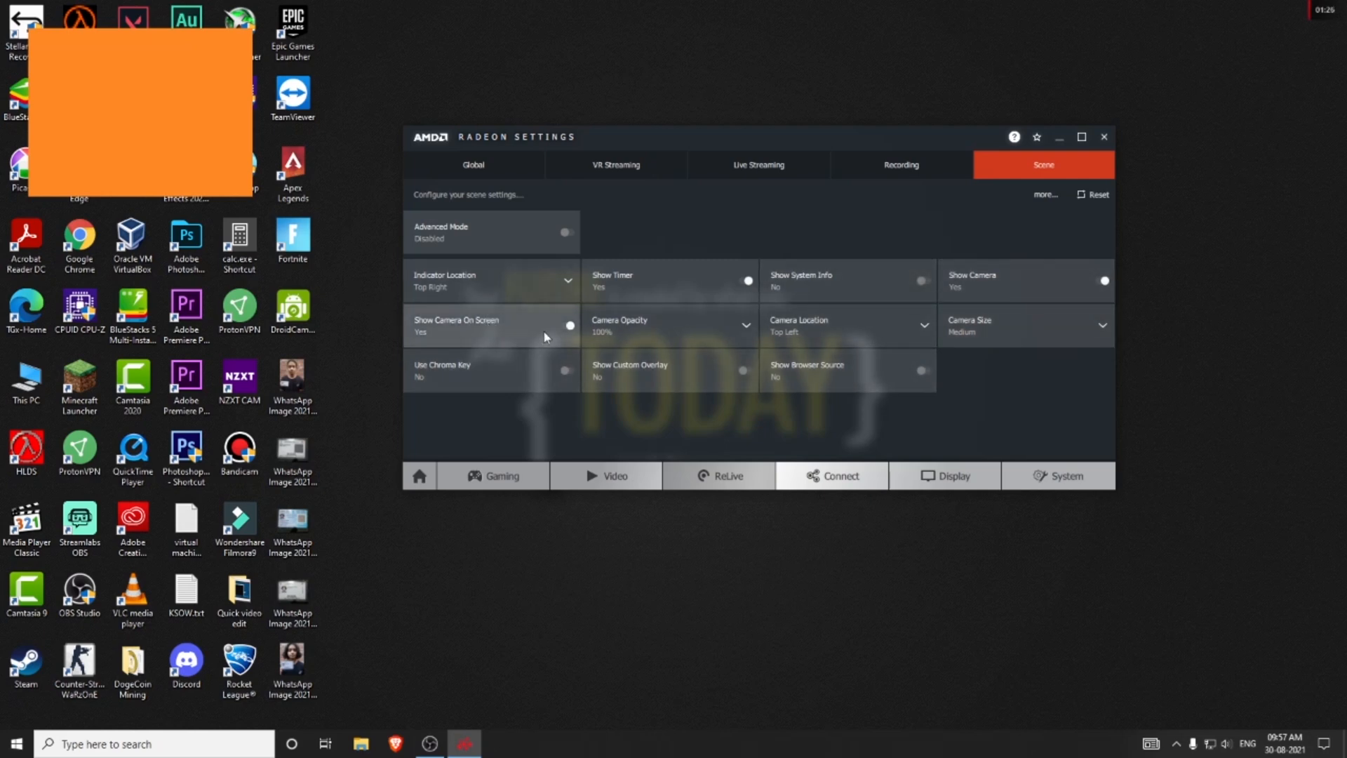
mouse_move(449, 337)
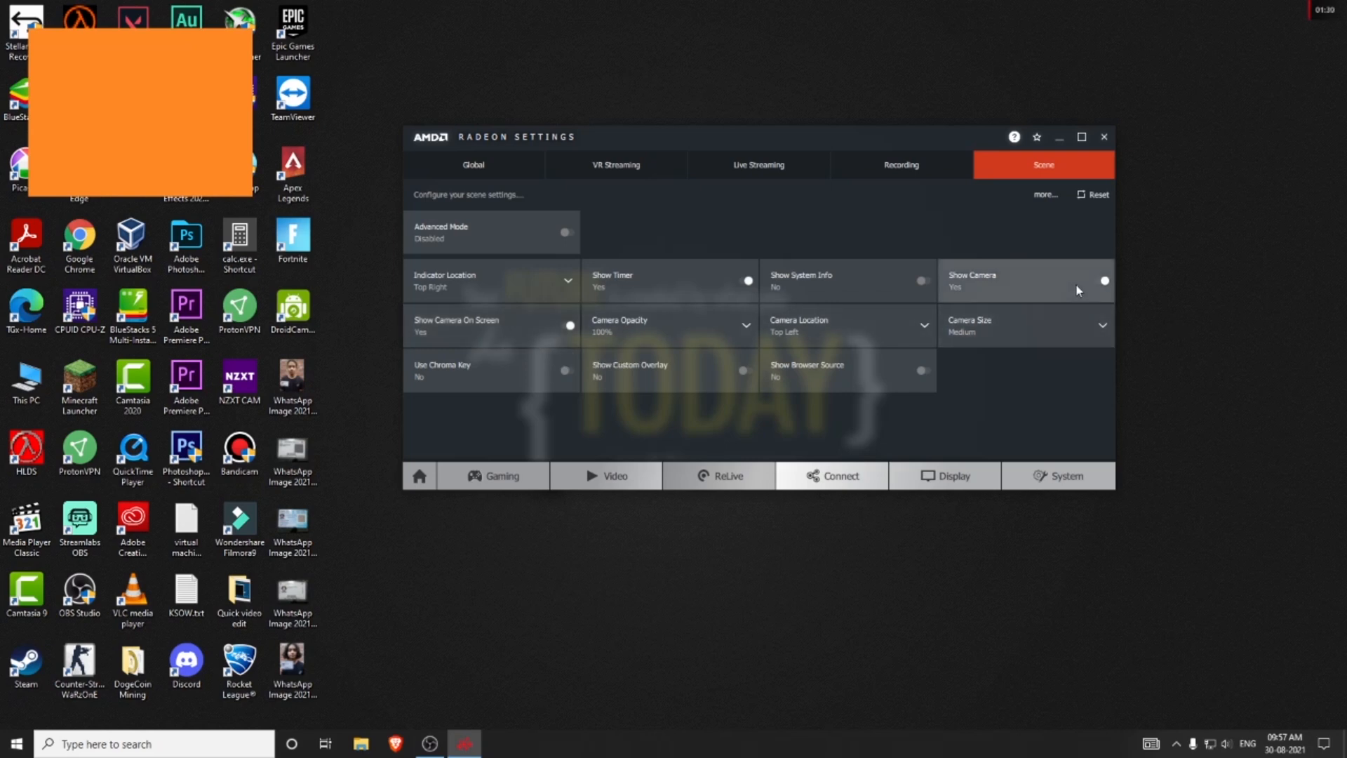
mouse_move(971, 278)
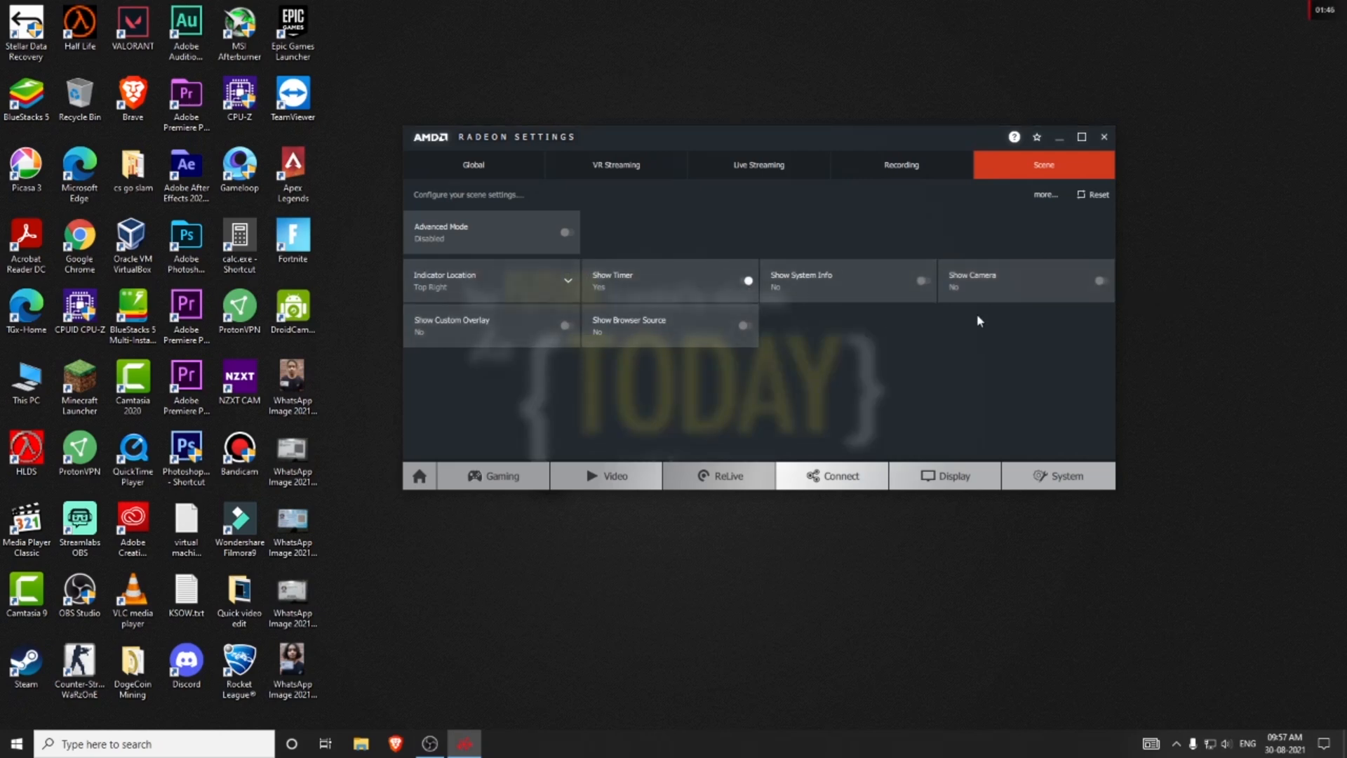
mouse_move(484, 319)
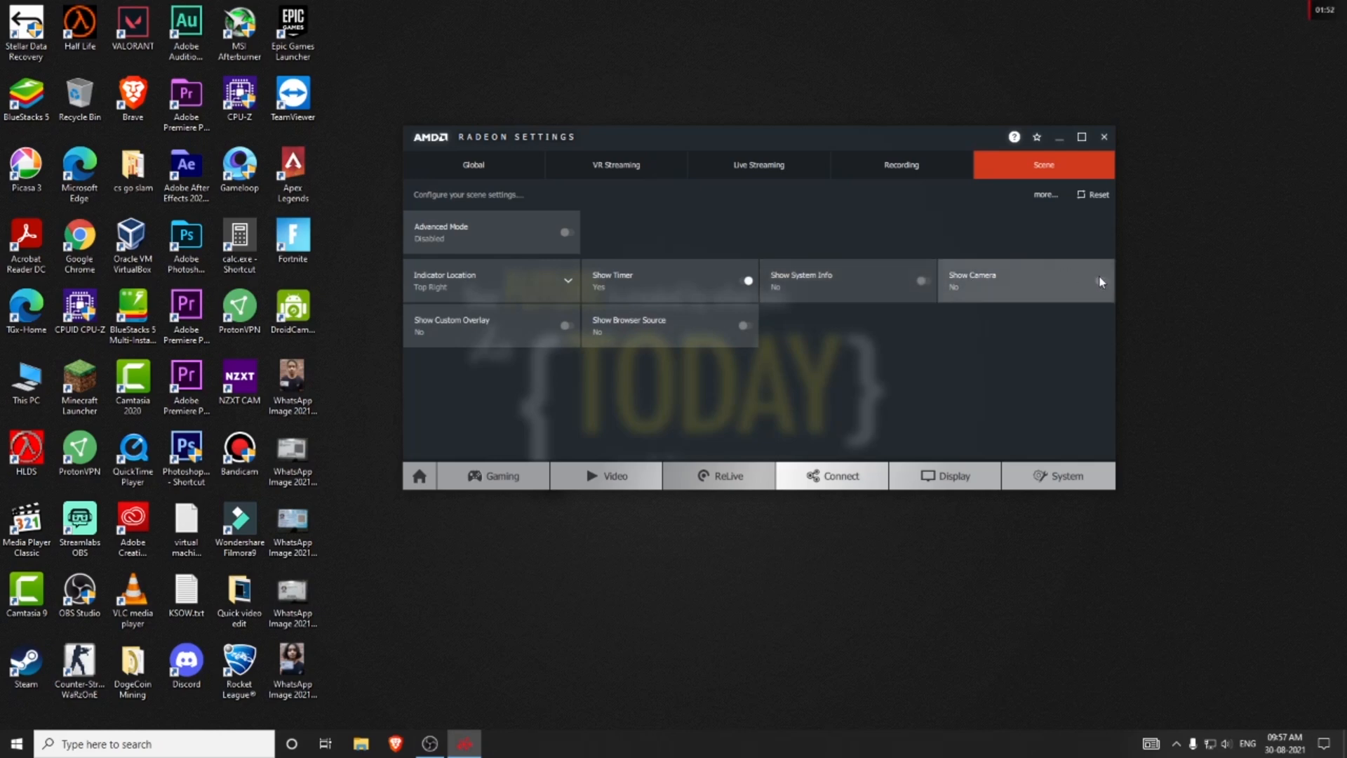
click(1105, 280)
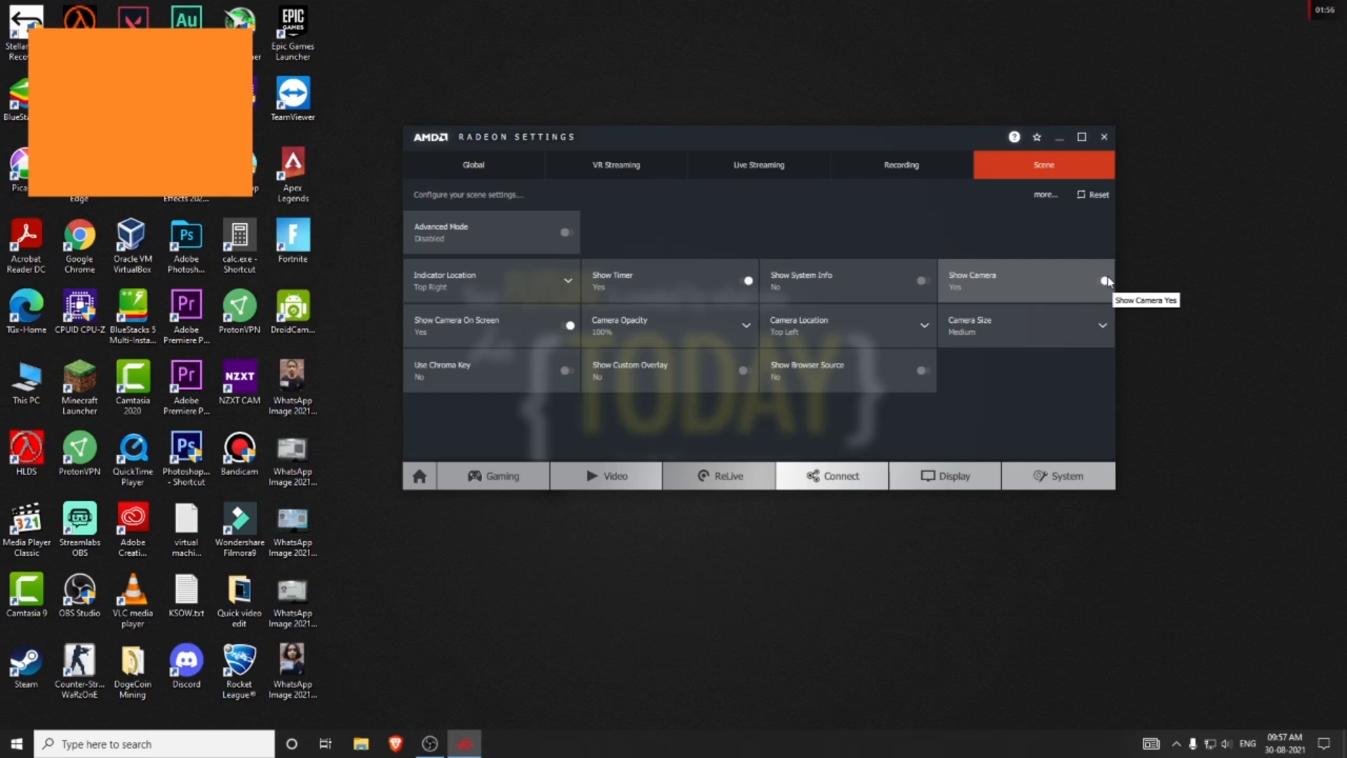
mouse_move(571, 328)
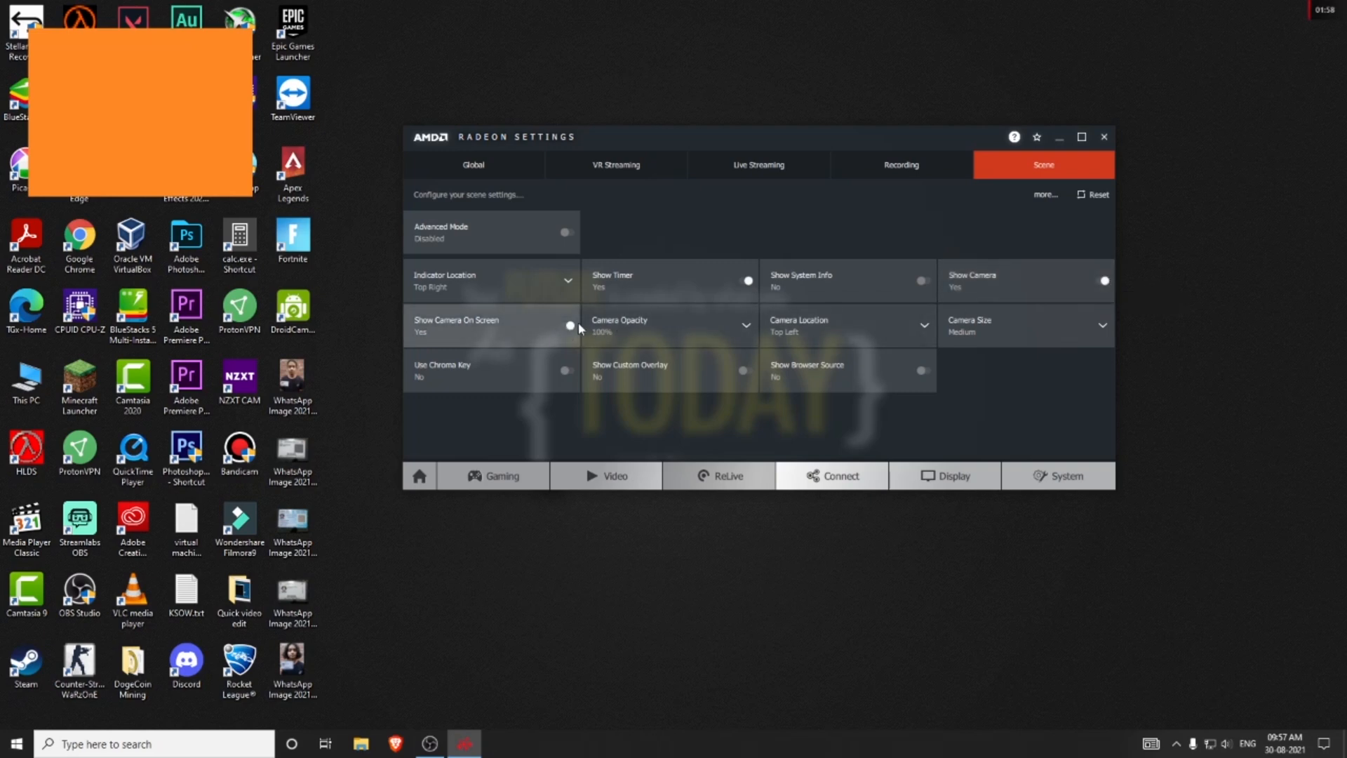
click(569, 325)
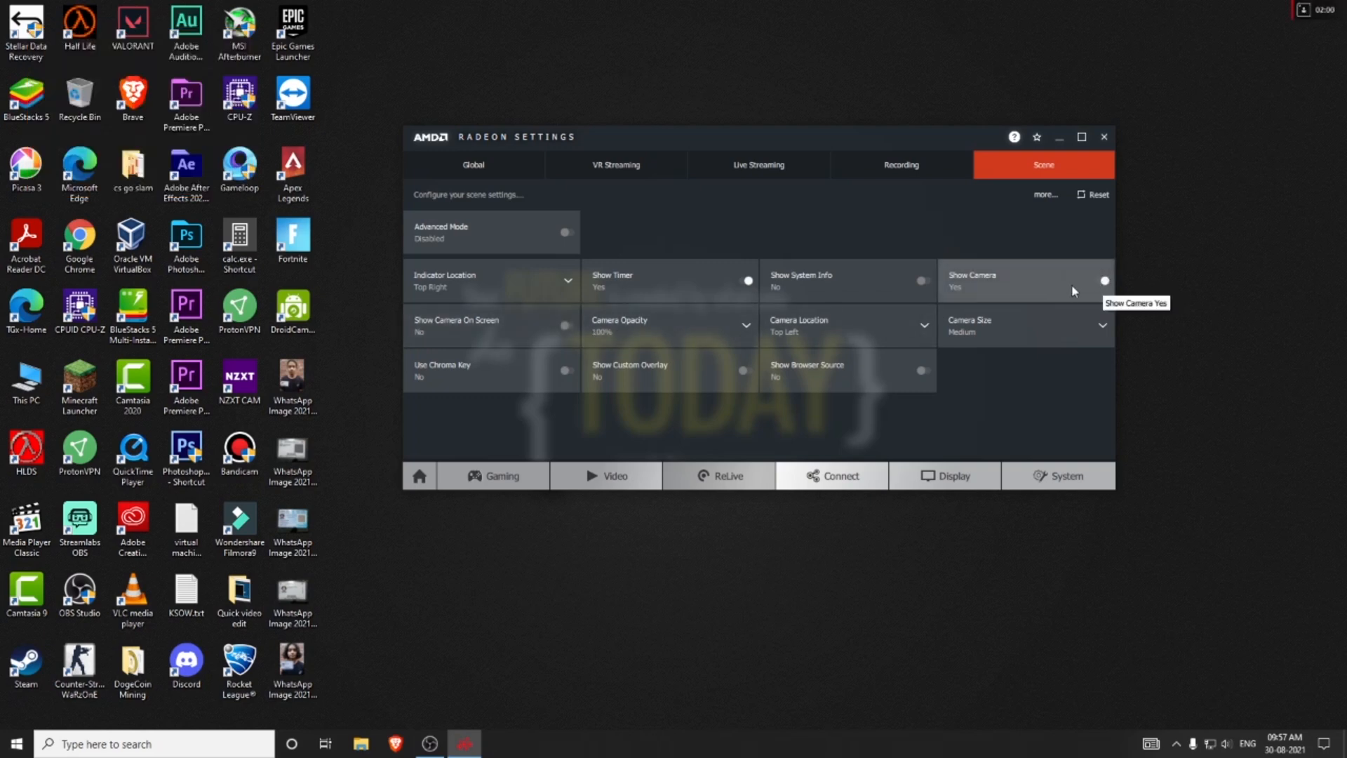
click(1103, 281)
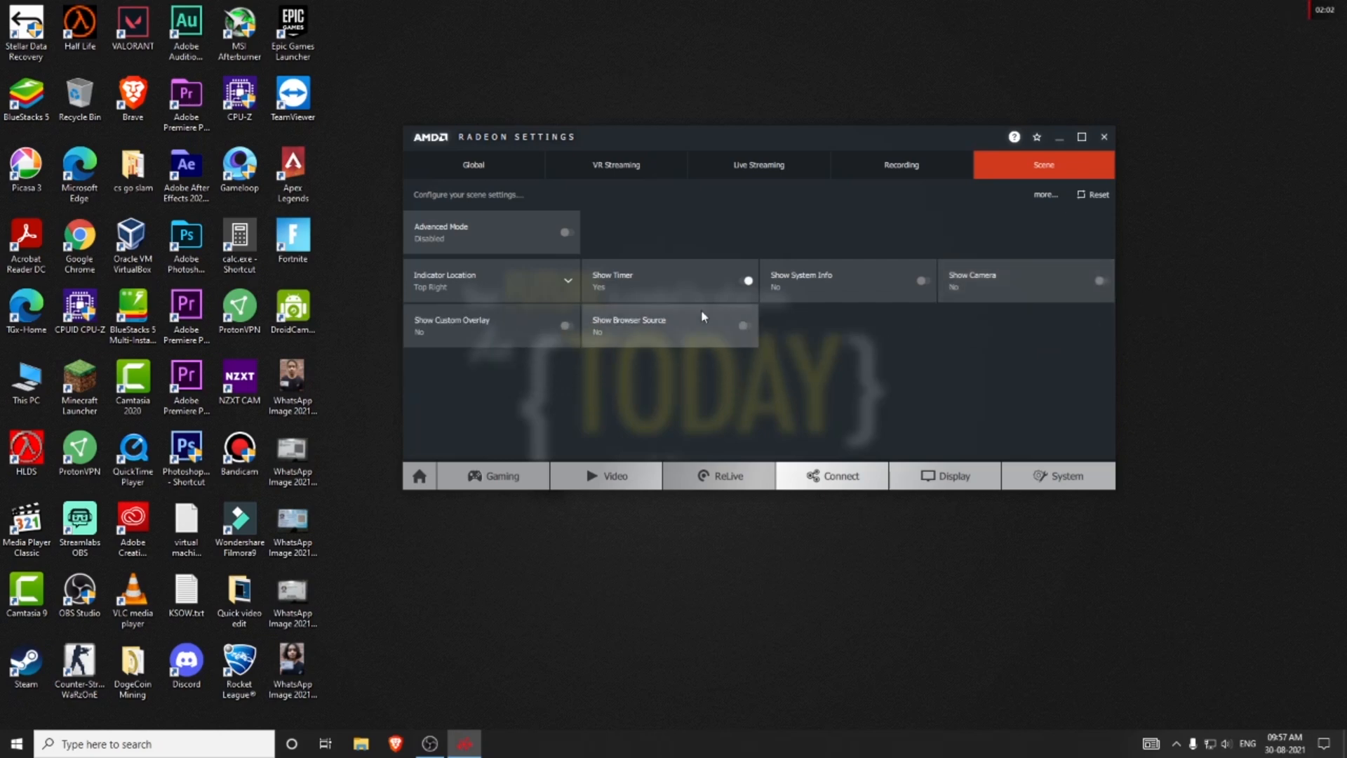
click(1099, 281)
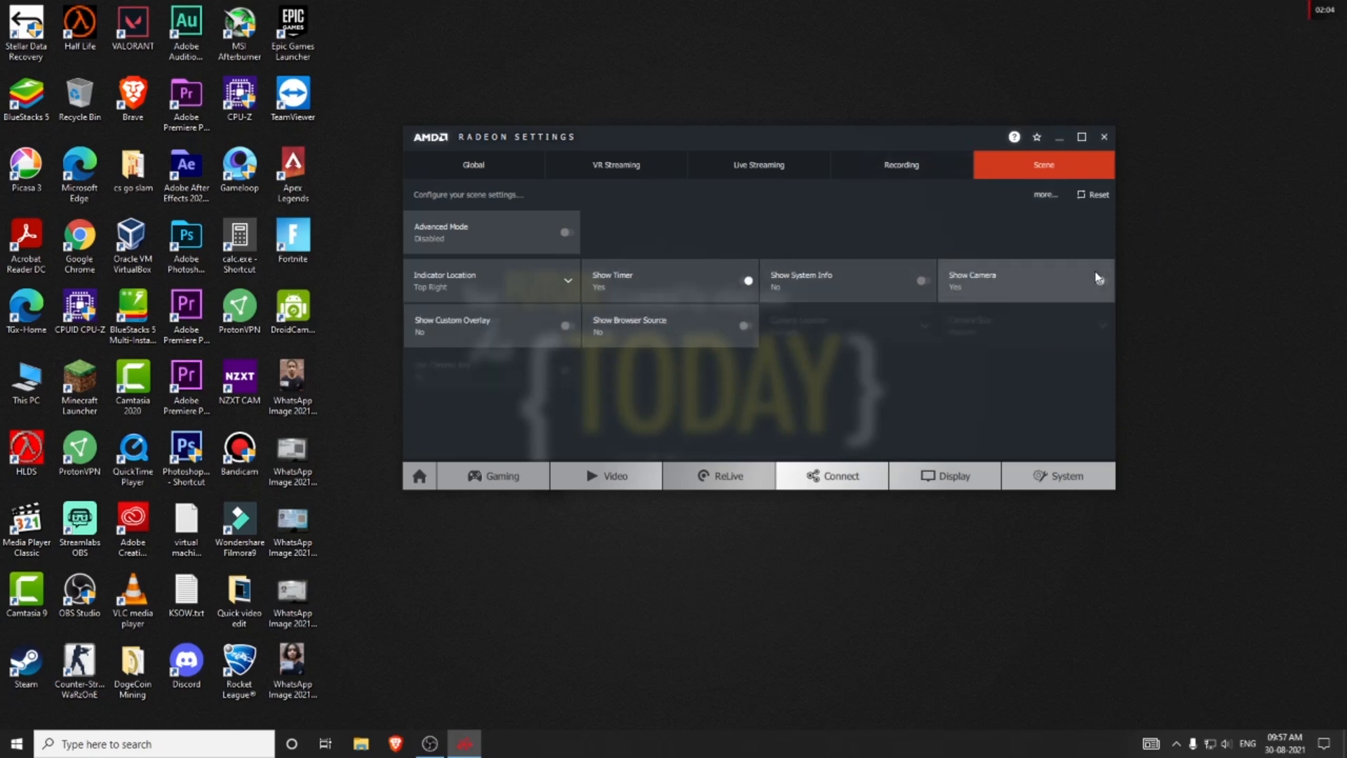
click(1104, 281)
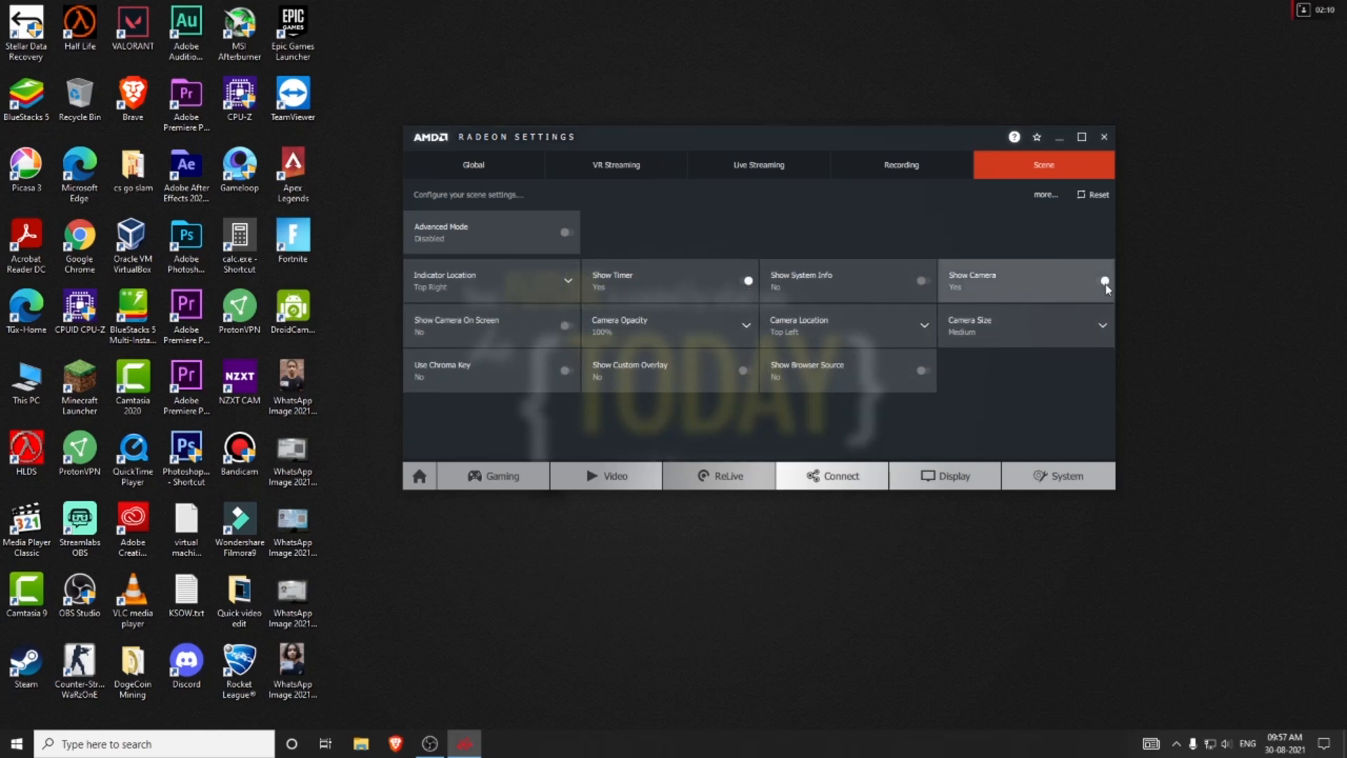
mouse_move(1105, 288)
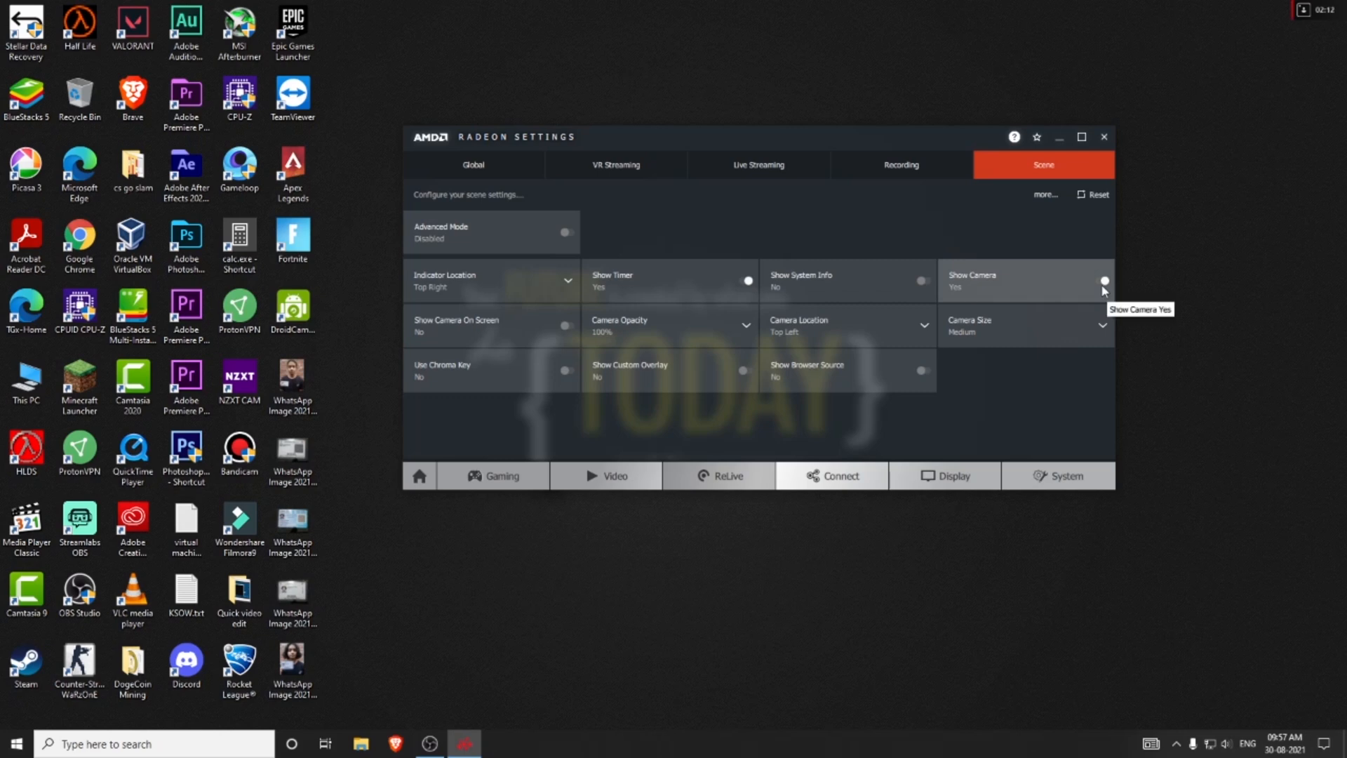
click(1105, 281)
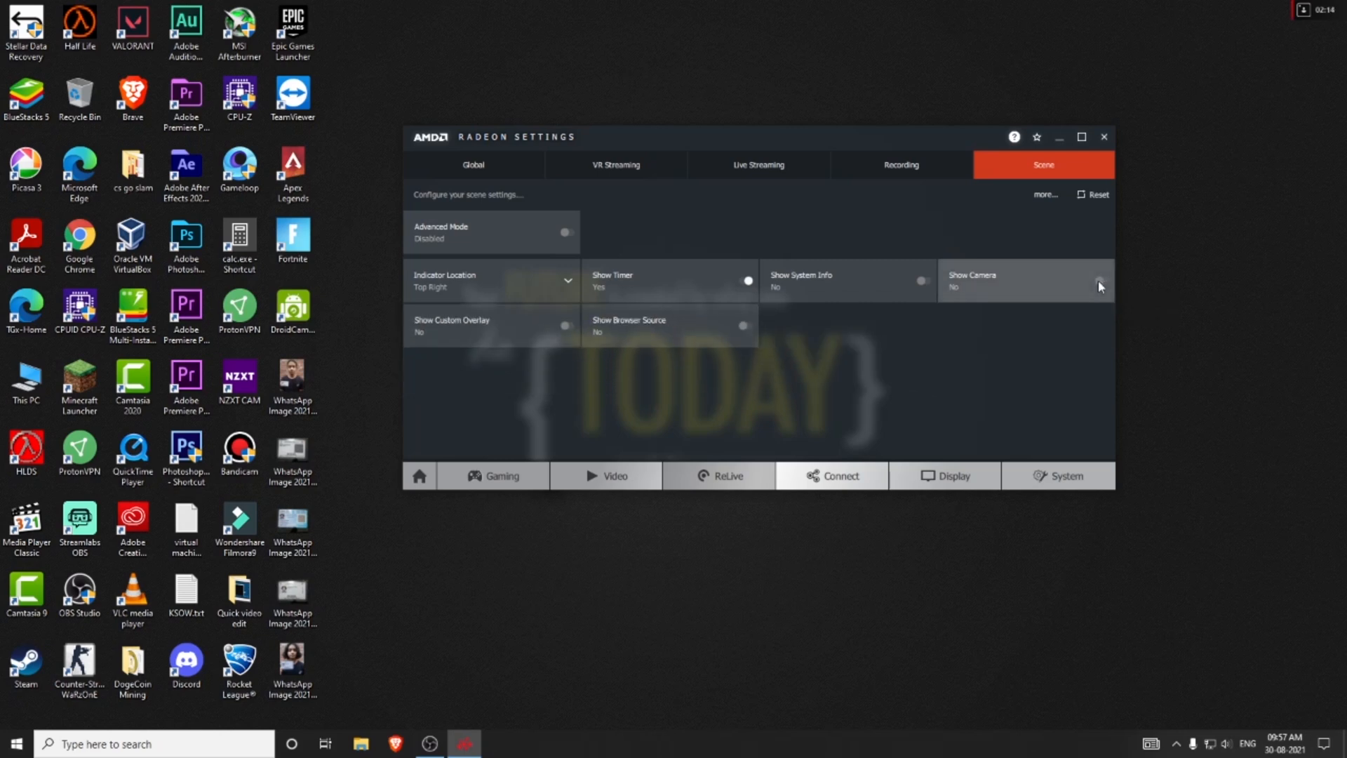